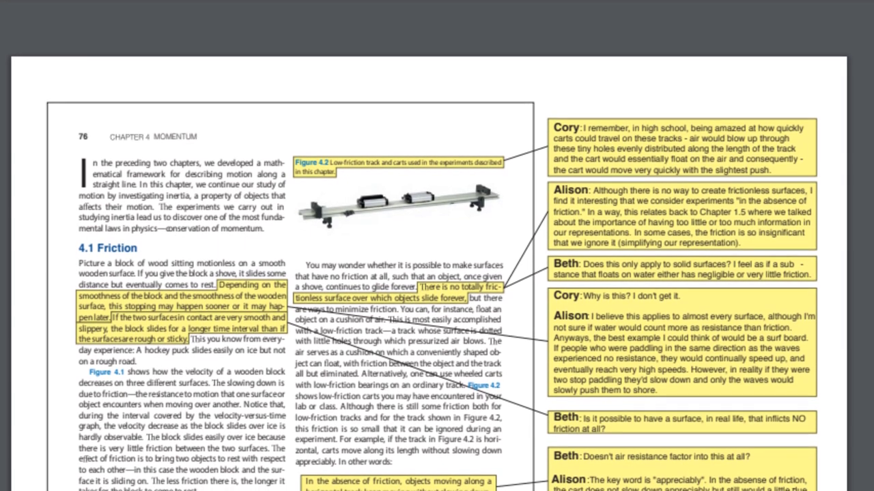
Start a new course assignment and name it 'Education Trends in the US'
scroll("down", 3)
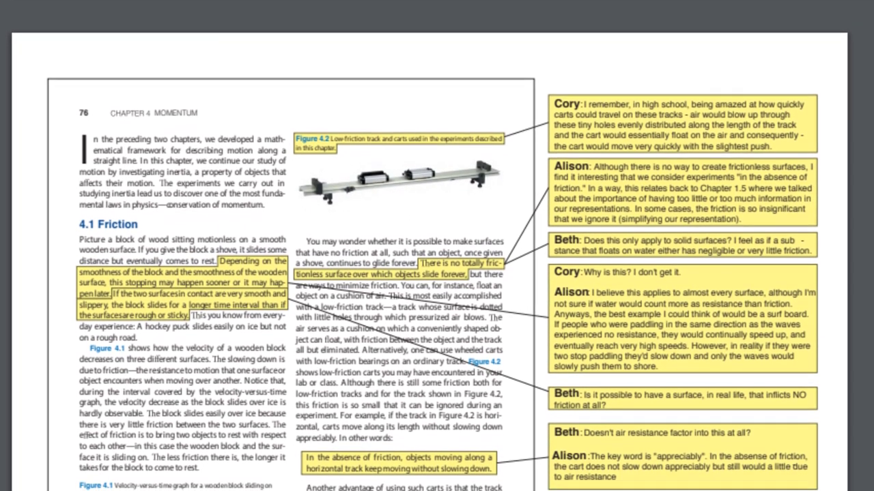
scroll("down", 3)
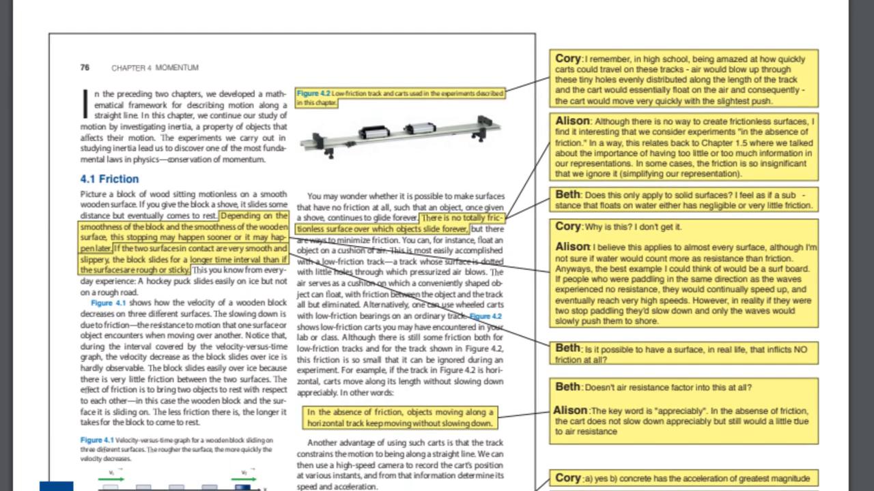
scroll("down", 3)
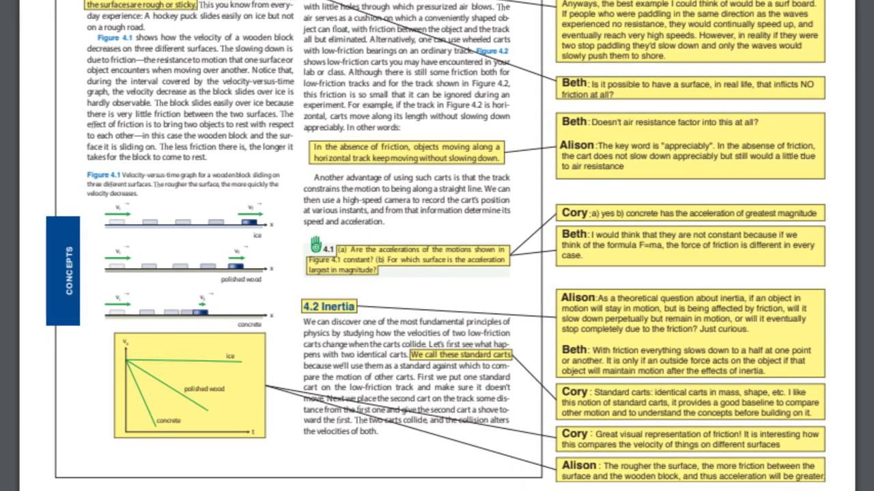
scroll("down", 3)
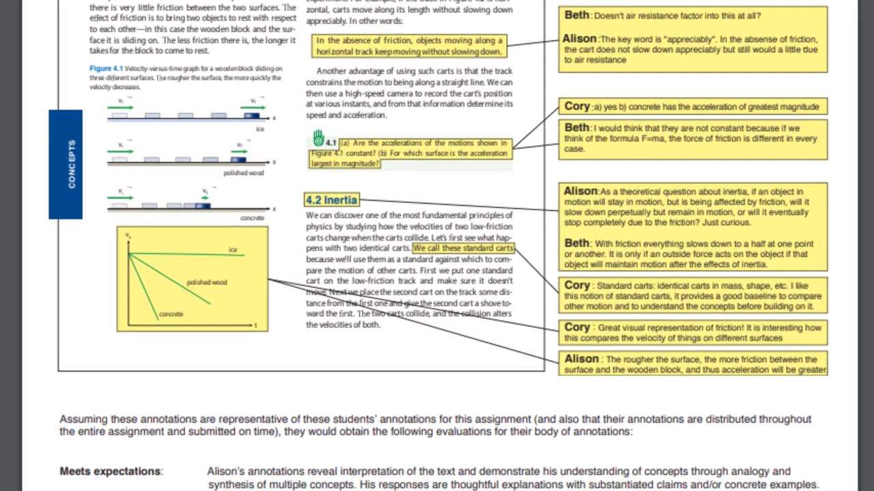
scroll("down", 3)
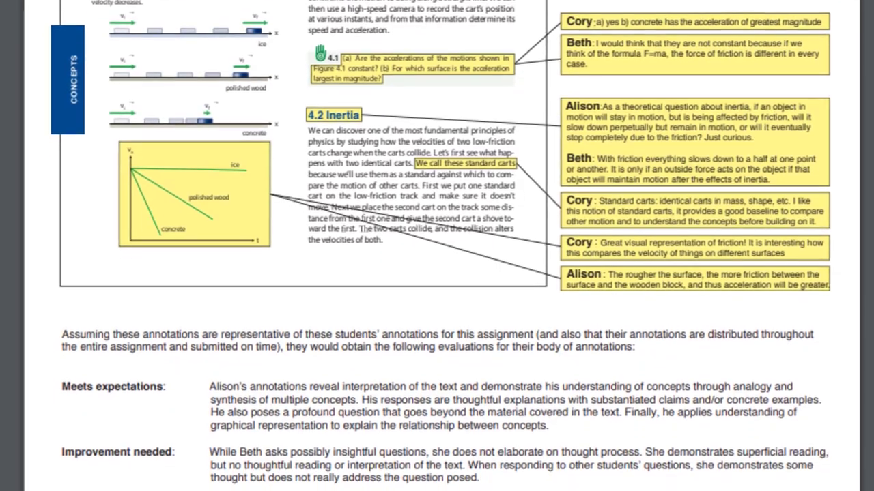
scroll("down", 3)
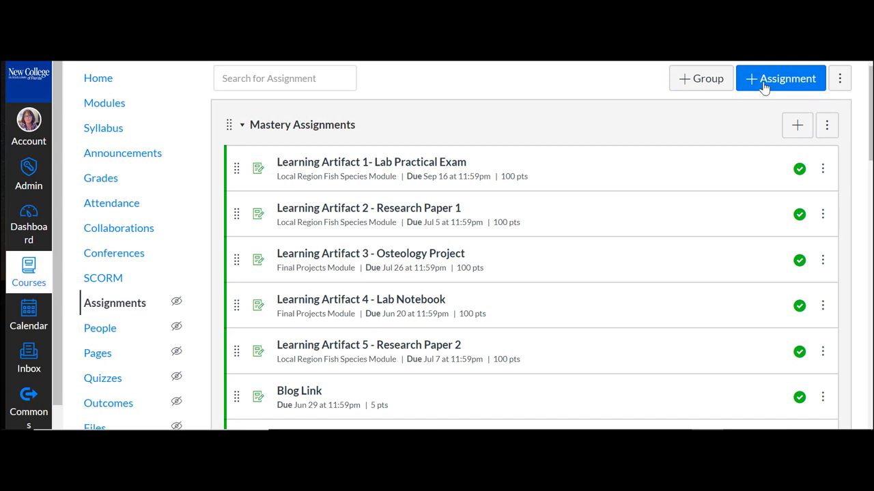
mouse_move(737, 183)
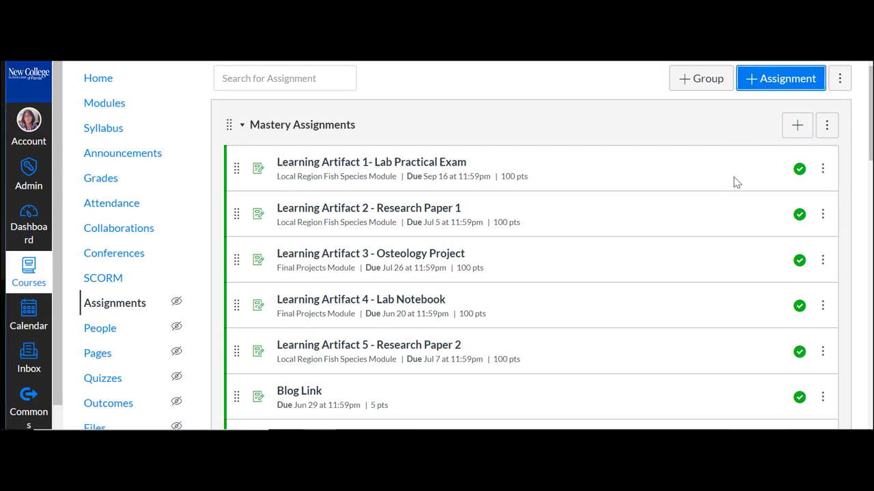
left_click(780, 78)
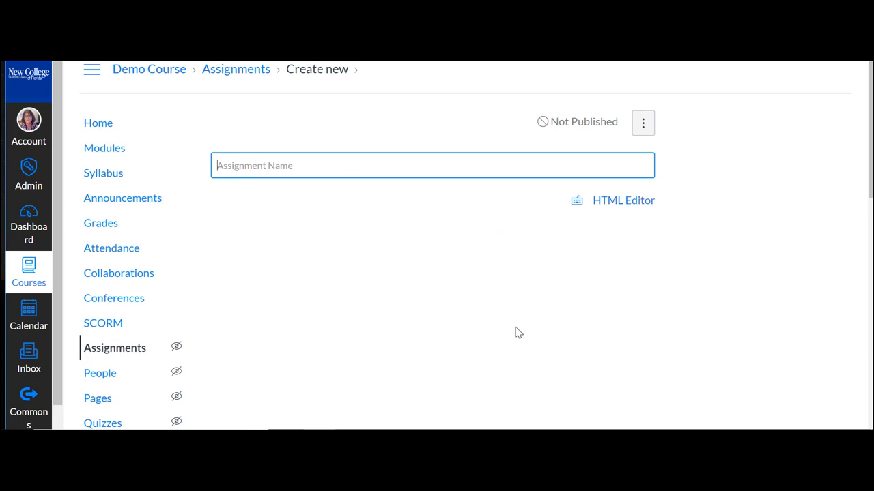
left_click(431, 165)
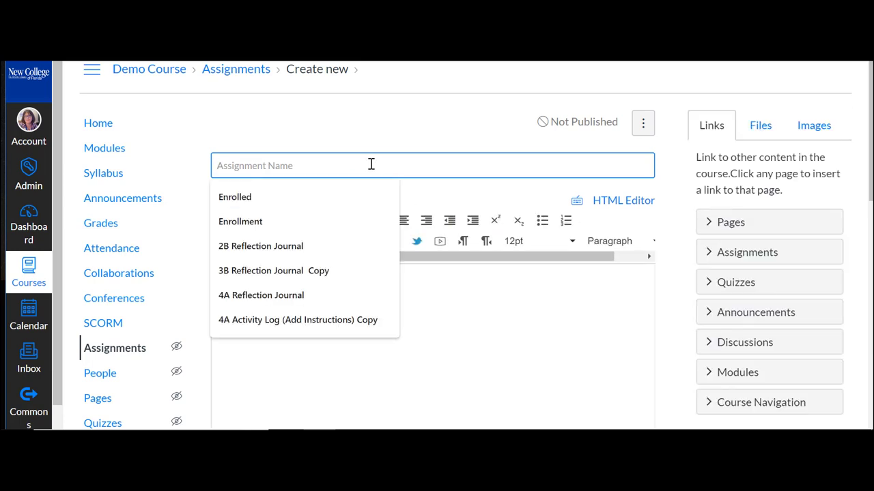
type("Education Trends in the US")
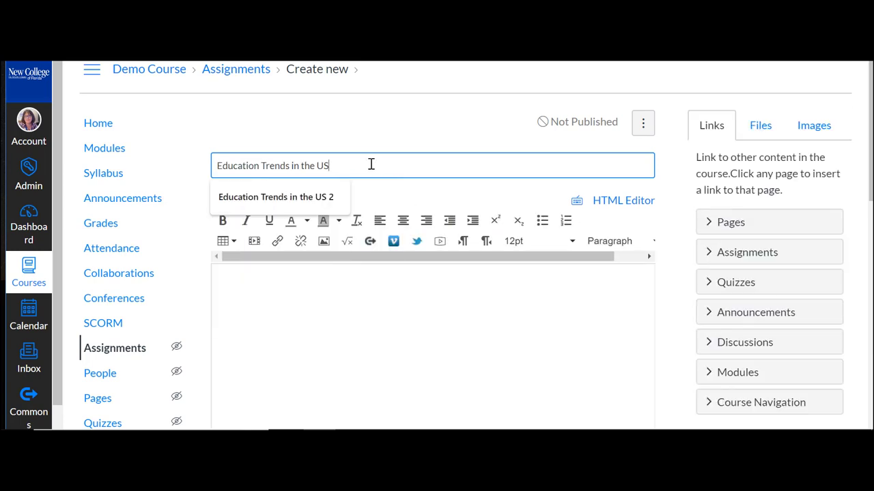
scroll("down", 3)
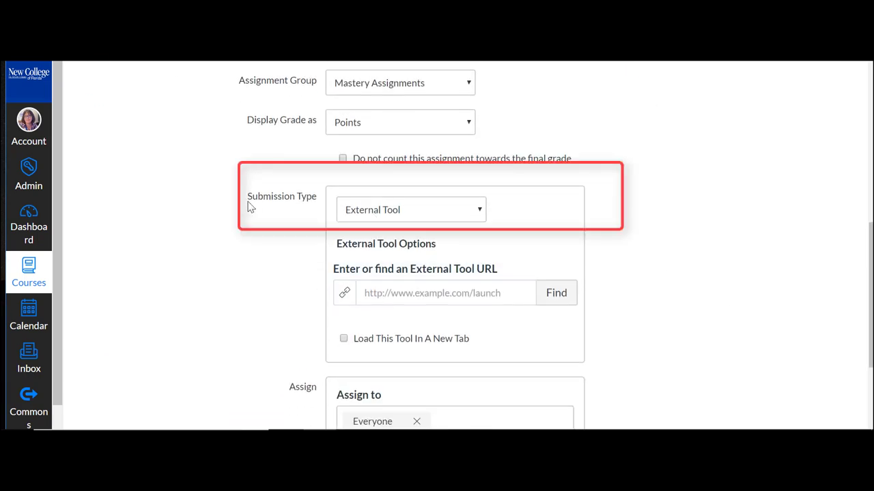
Make the submission type External Tool using Perusall, loading the tool in a new tab
left_click(409, 211)
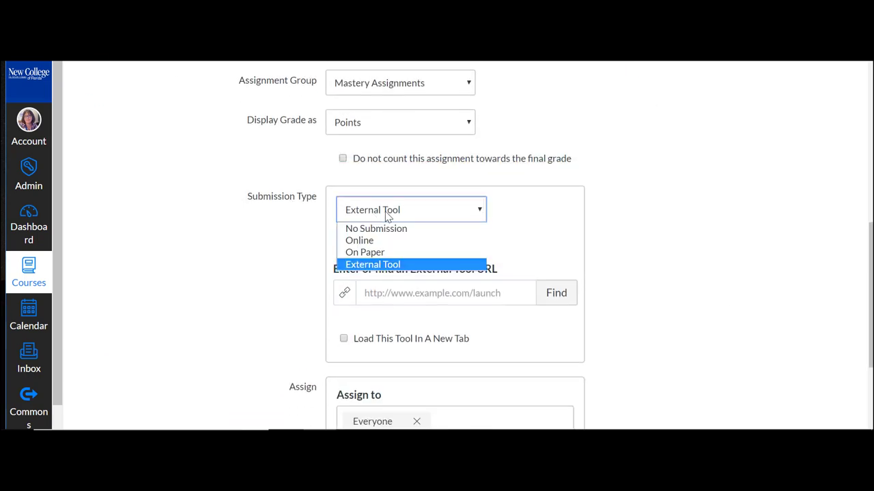
left_click(373, 265)
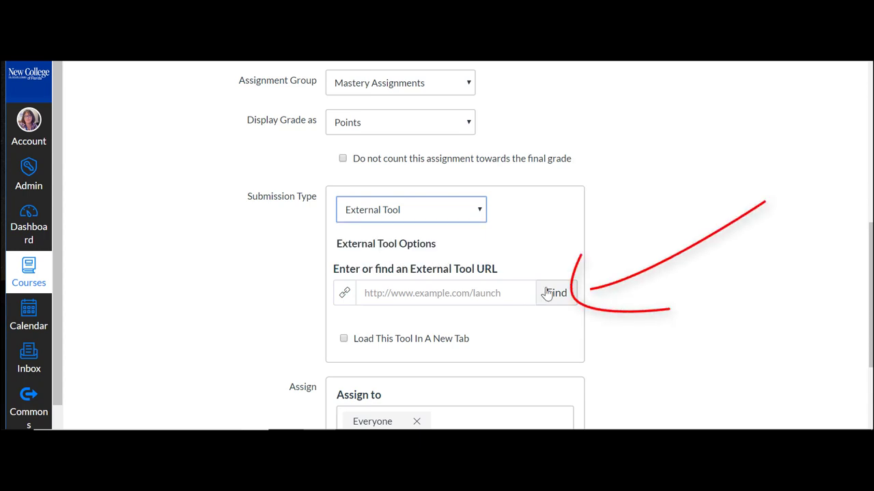
left_click(554, 292)
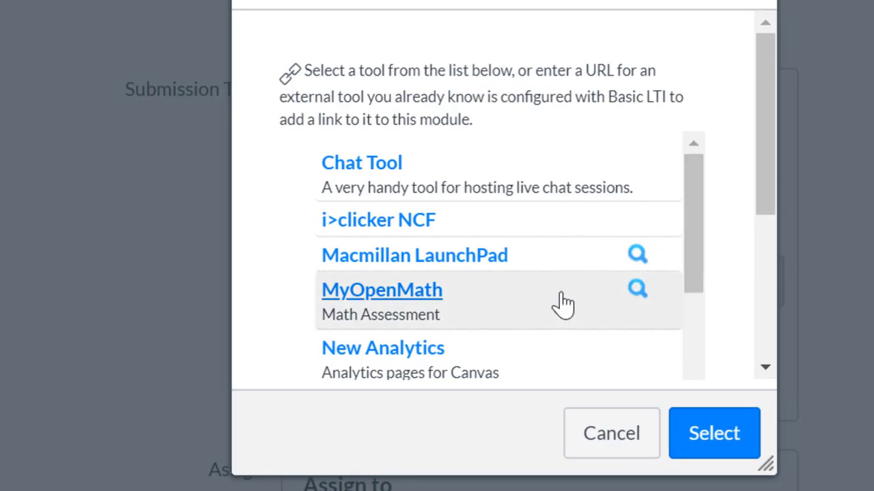
scroll("down", 3)
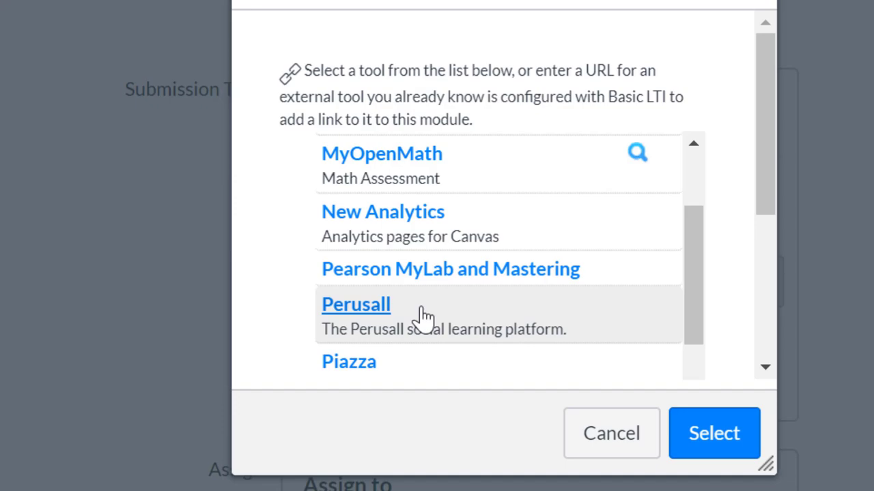
left_click(714, 433)
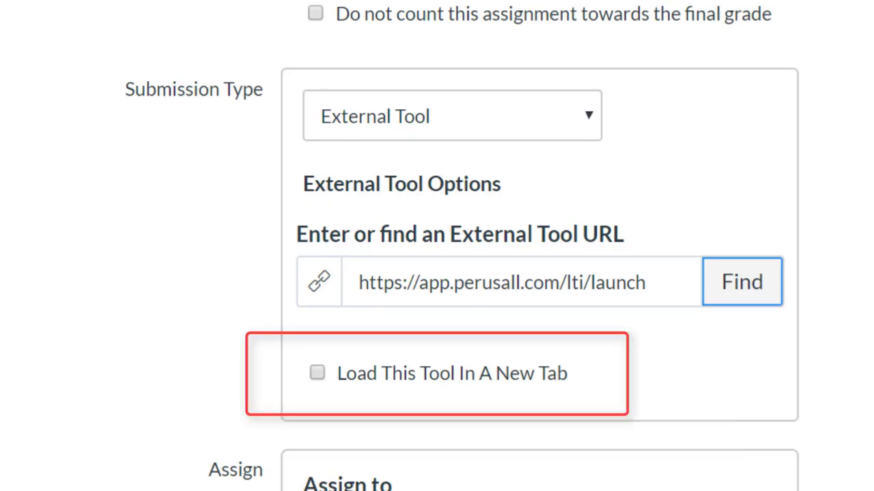
left_click(317, 372)
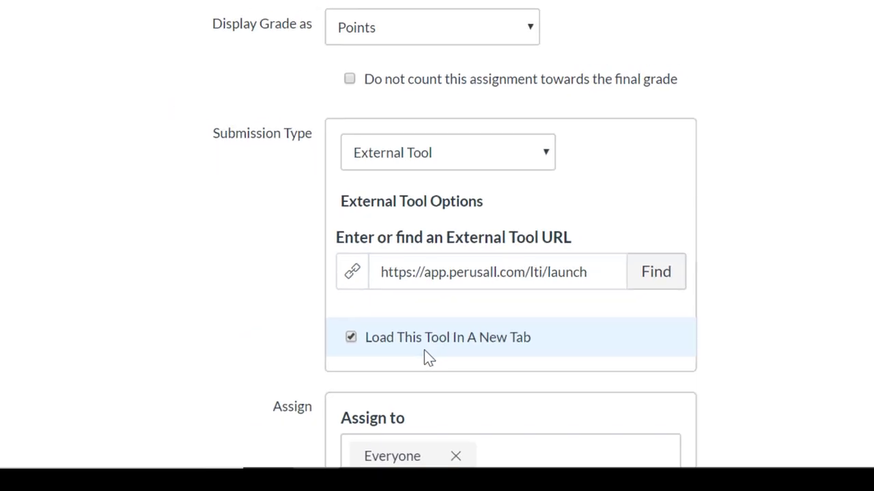
scroll("down", 3)
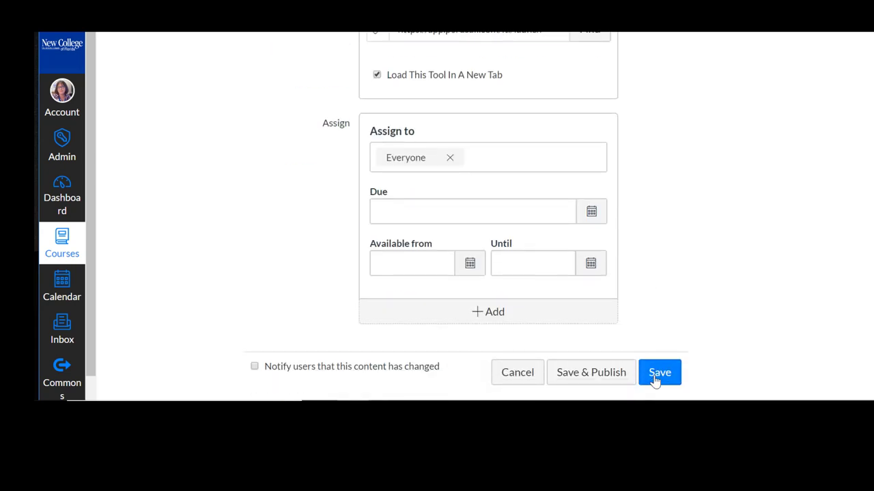
Save the assignment and launch its Perusall tool in a new window
left_click(660, 371)
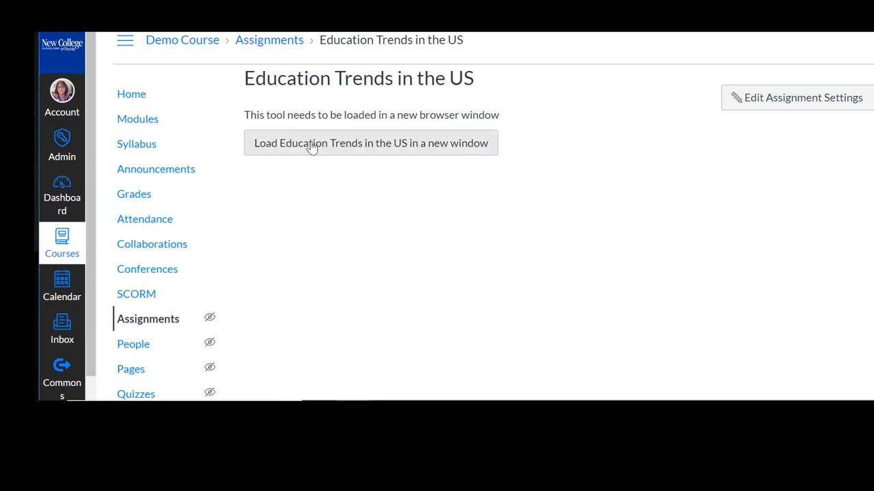
left_click(371, 144)
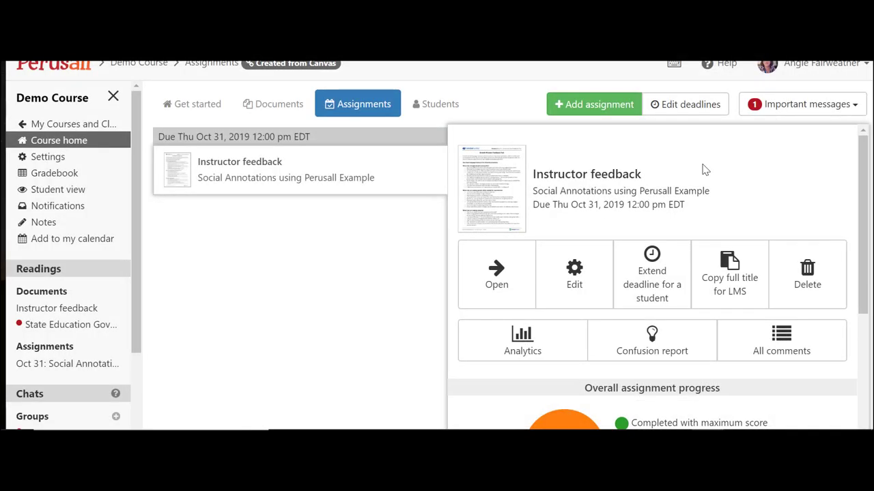
mouse_move(593, 103)
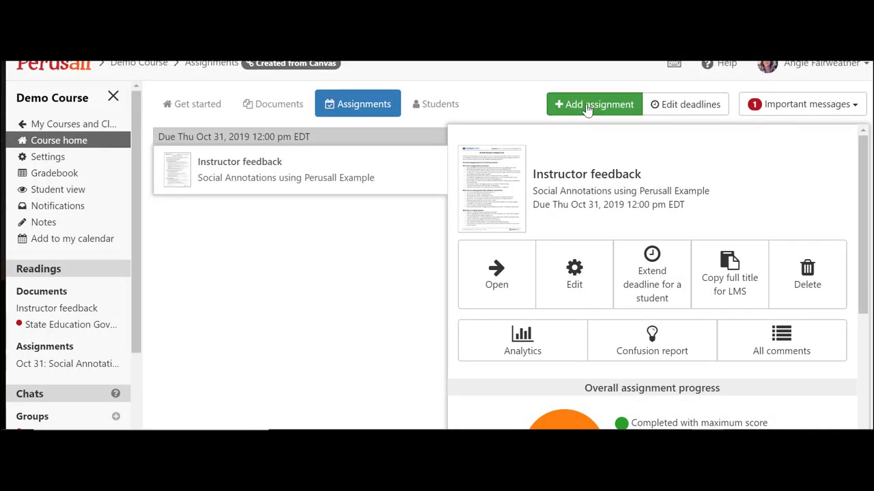
Begin a Perusall assignment on the entire State Education Governance reading and continue to naming
left_click(594, 104)
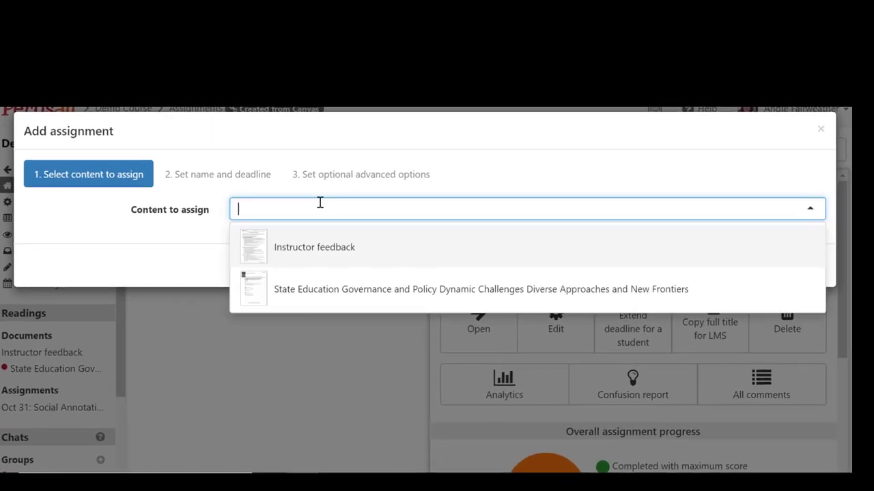
left_click(480, 289)
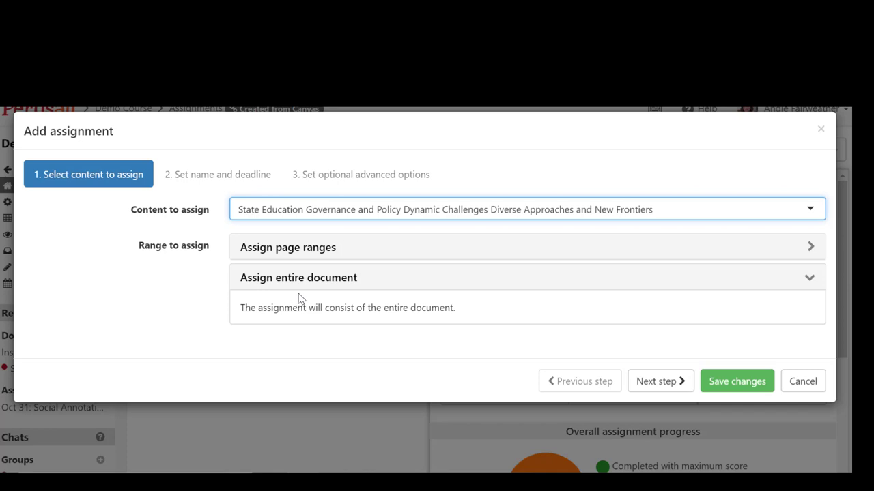
mouse_move(358, 254)
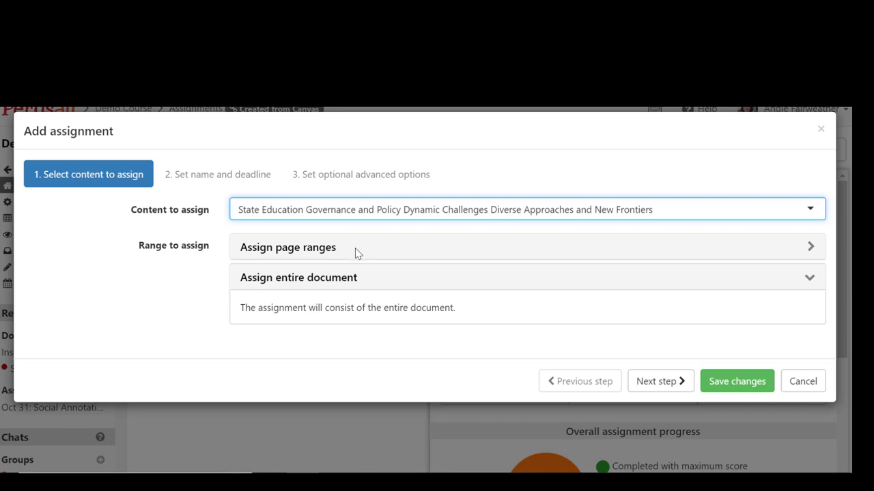
mouse_move(352, 284)
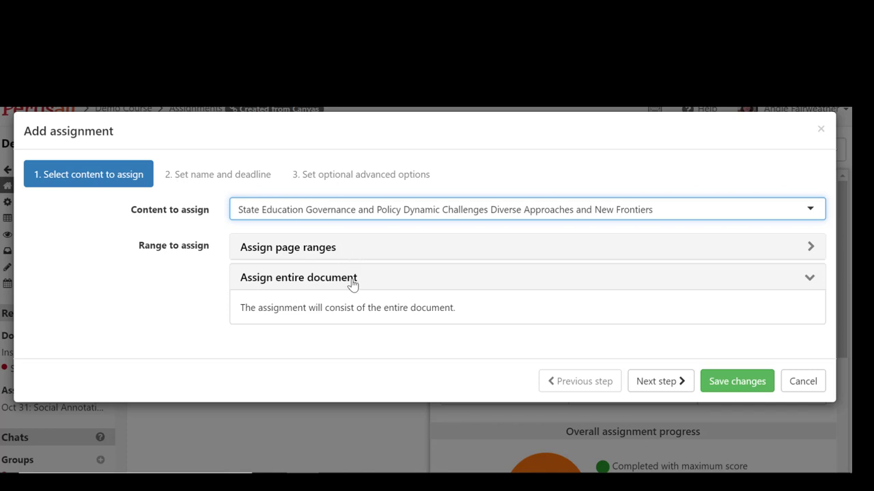
mouse_move(661, 381)
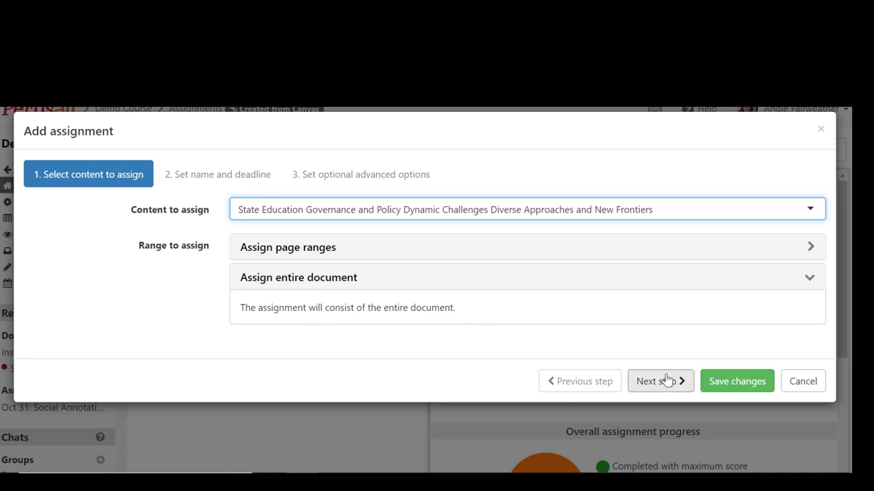
left_click(655, 380)
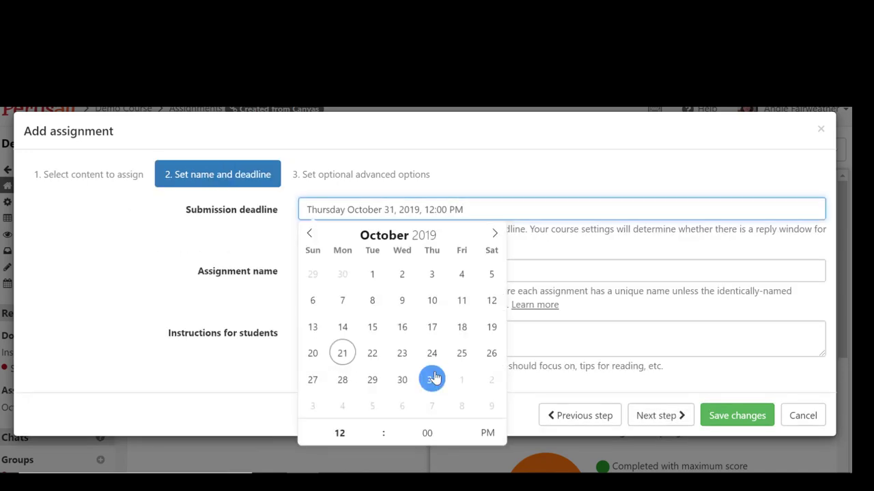
Name the Perusall assignment 'Education Trends in the US' and finish creating it, due Oct 31
left_click(561, 271)
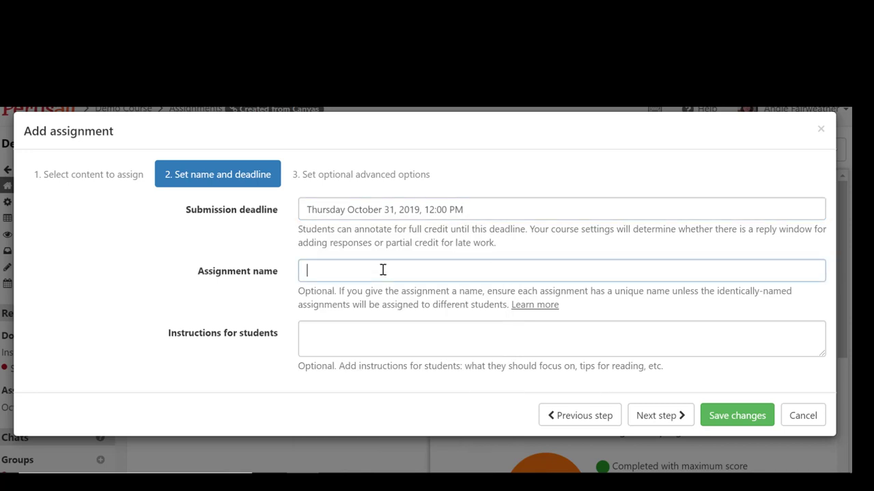
type("Education Trends in the US")
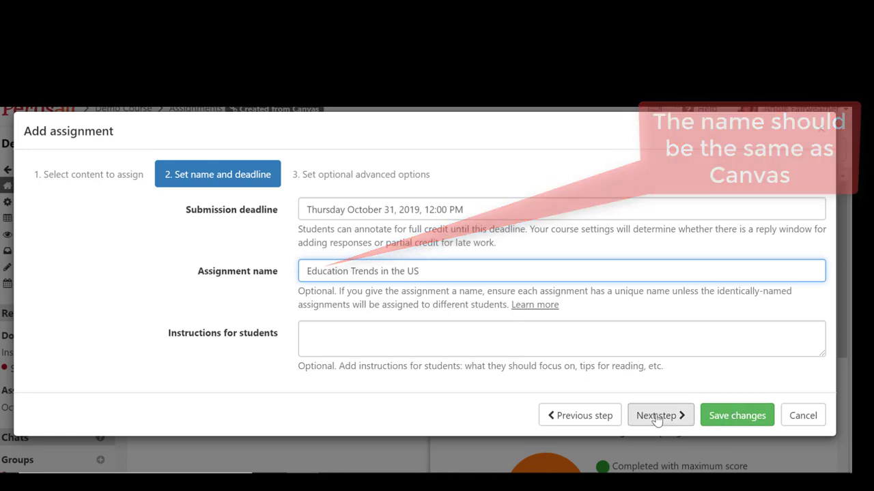
left_click(737, 415)
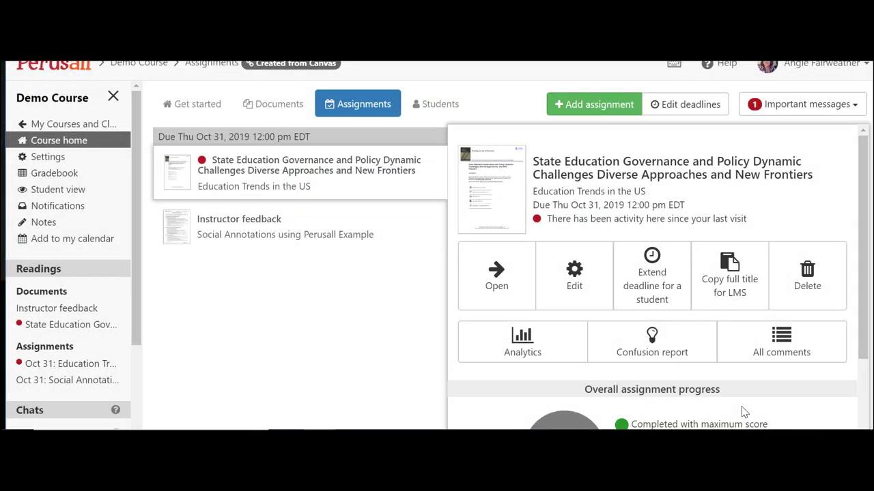
mouse_move(388, 175)
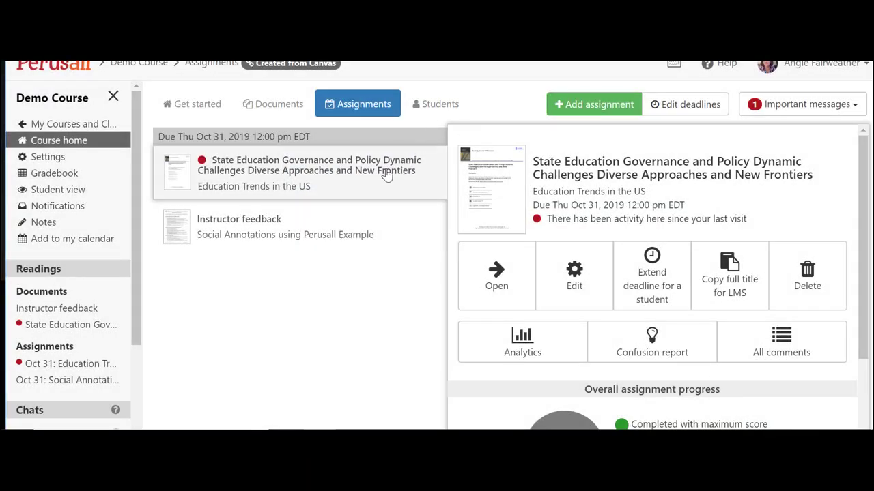